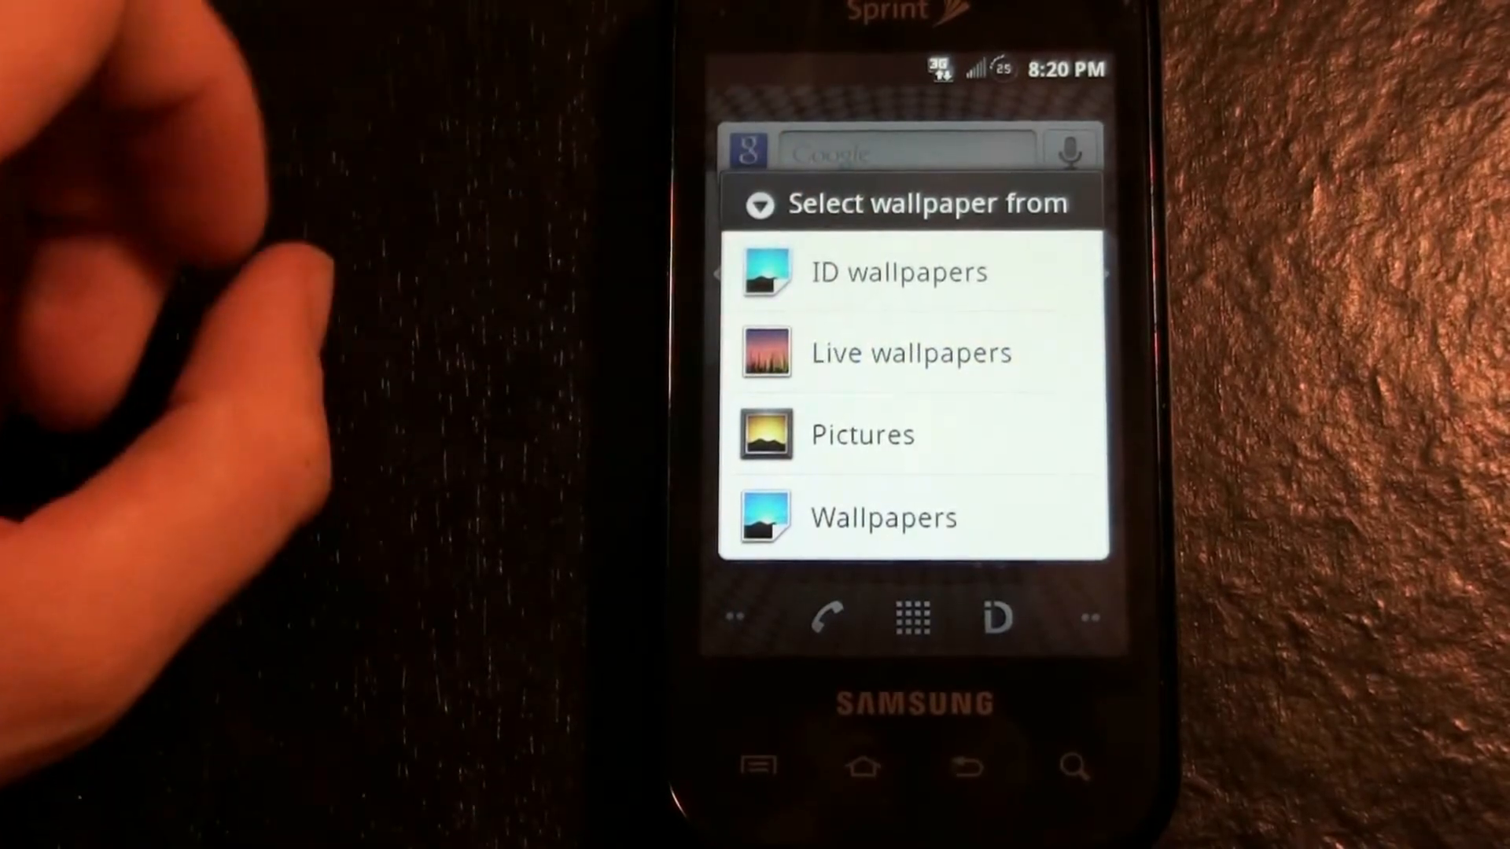
- Dismiss the wallpaper chooser and view About phone, showing model number SPH-M920
{"action": "left_click", "coordinate": [909, 353]}
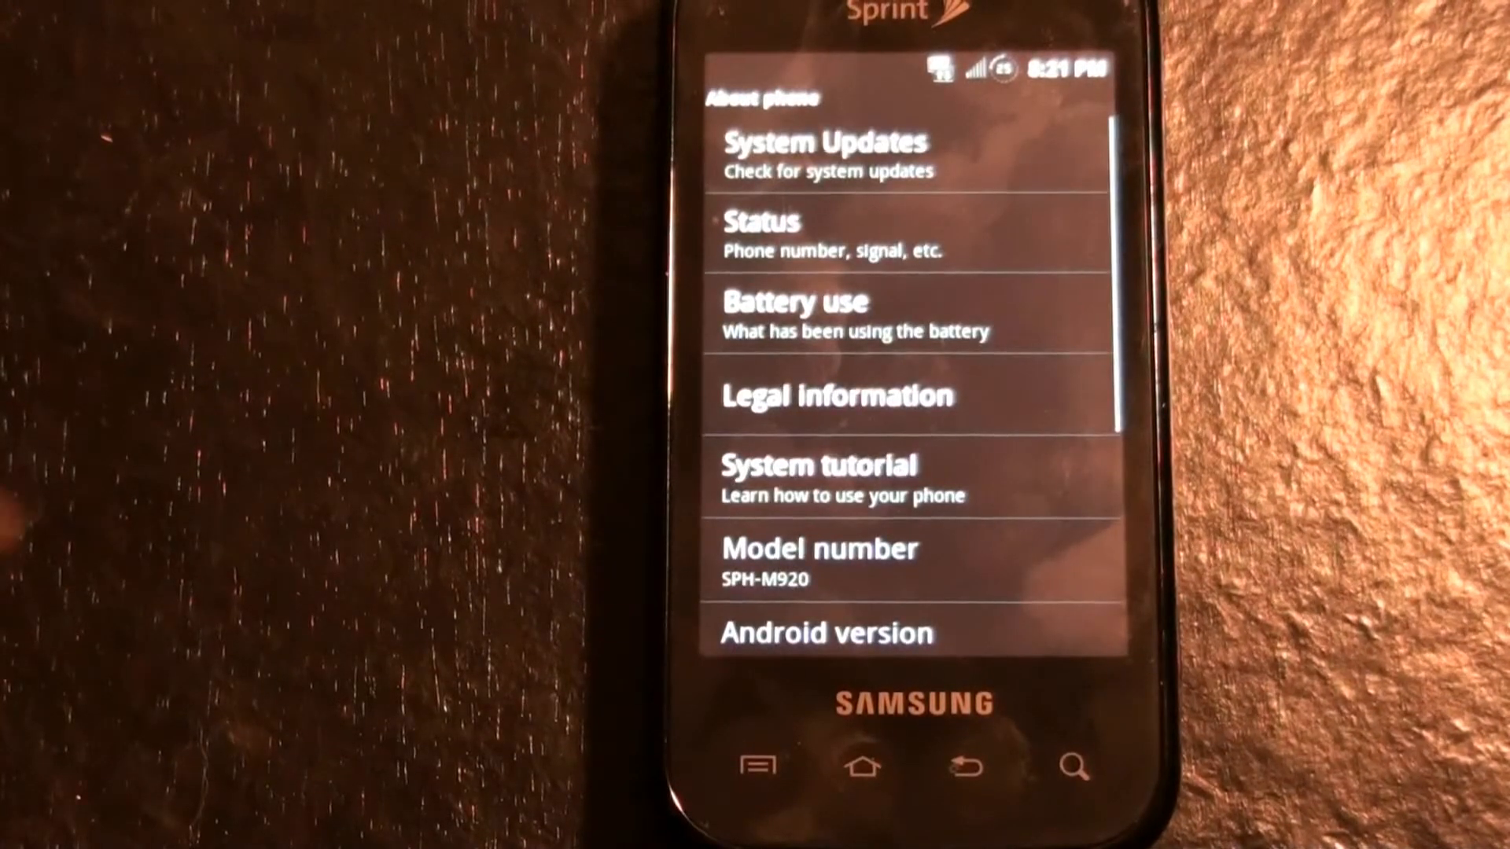
{"action": "scroll", "scroll_direction": "down", "scroll_amount": 3}
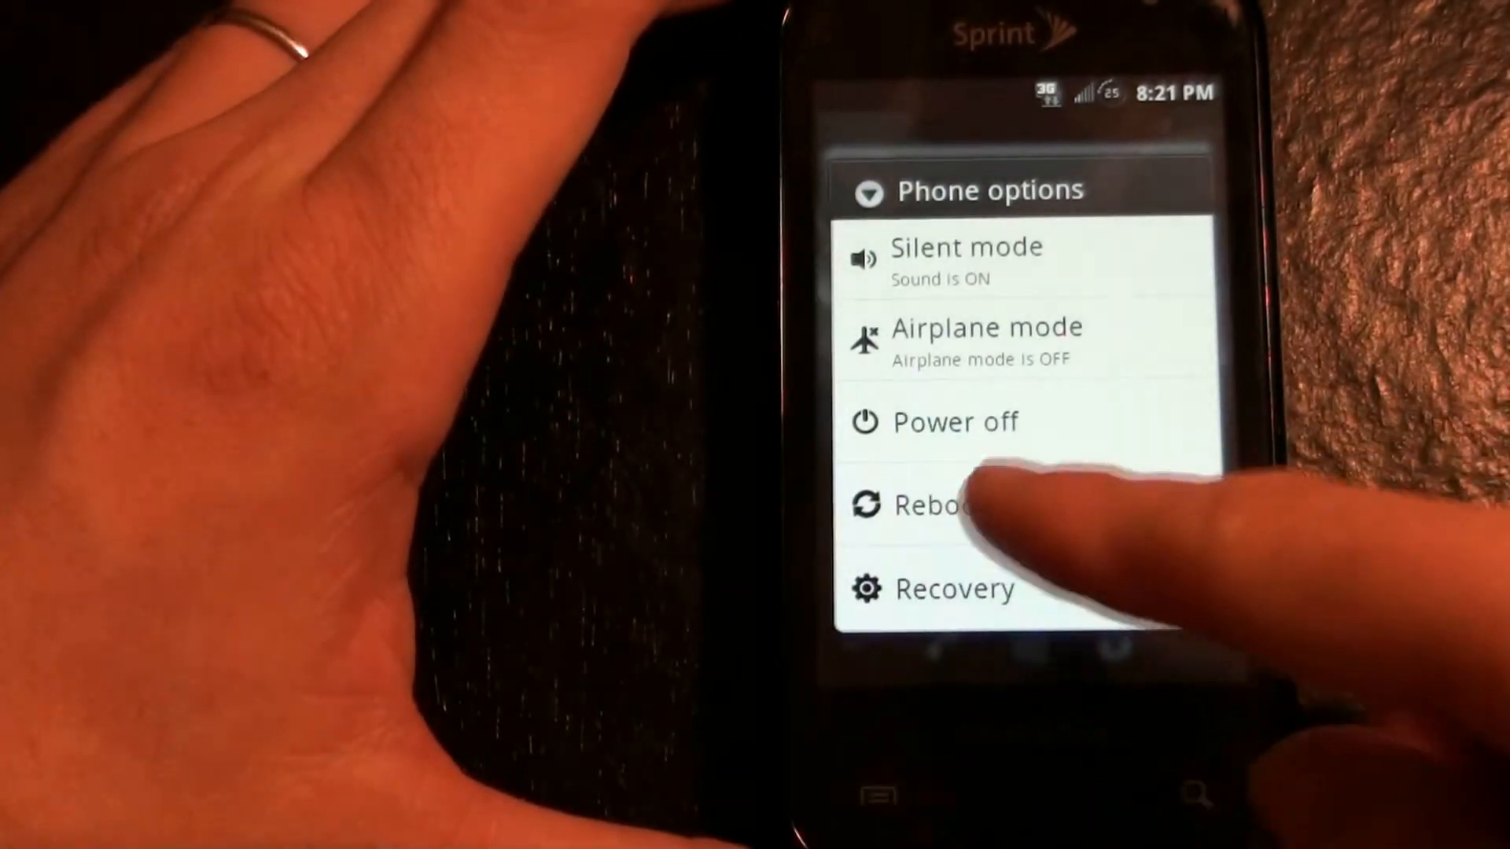
- Reboot the phone from the Phone options menu
{"action": "left_click", "coordinate": [931, 505]}
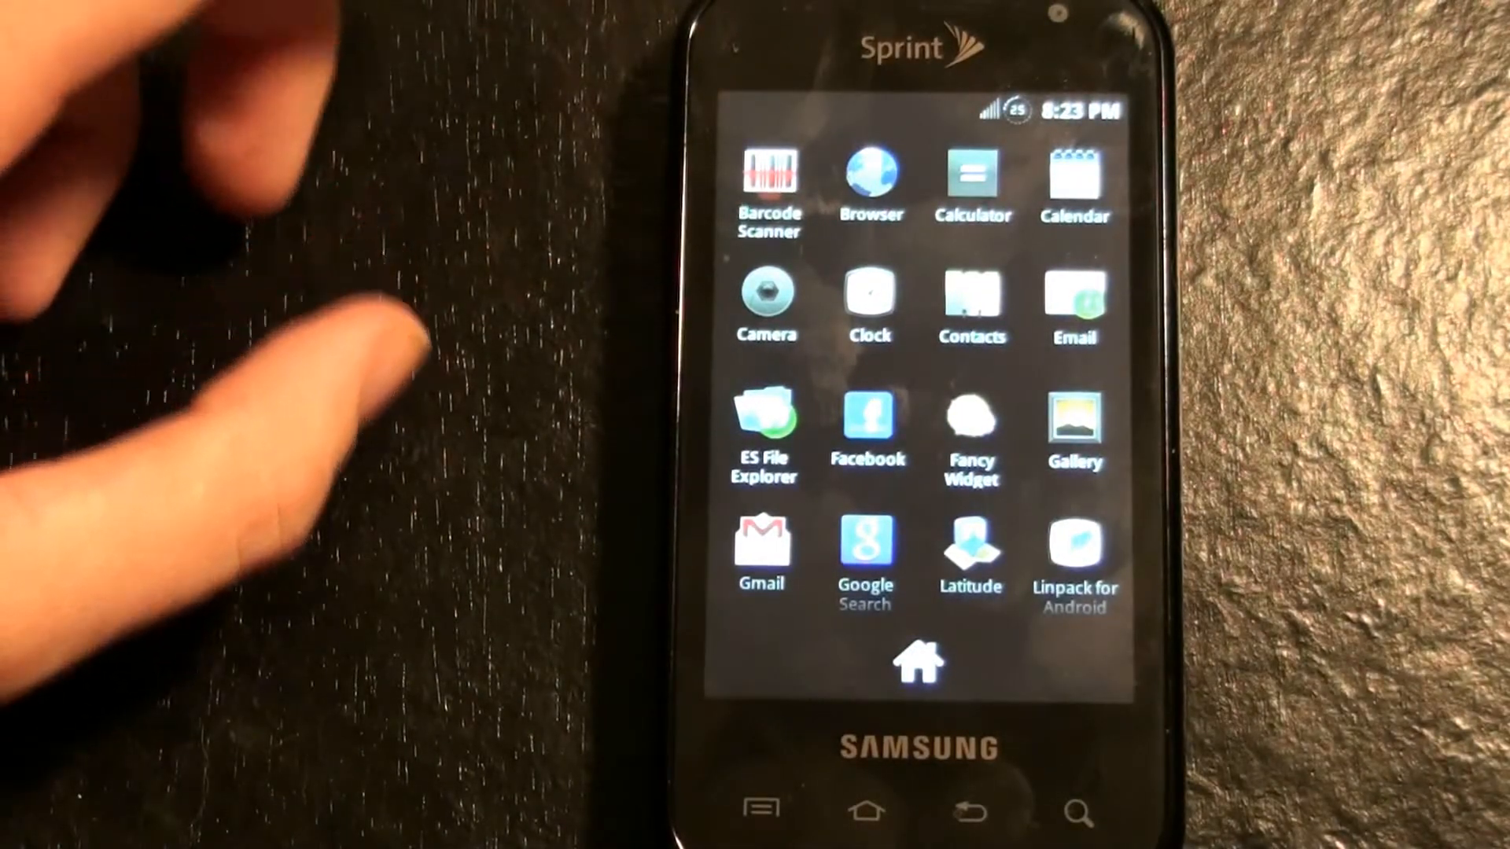
- Leave the app list and place a Power Control widget on the home screen
{"action": "scroll", "scroll_direction": "down", "scroll_amount": 3}
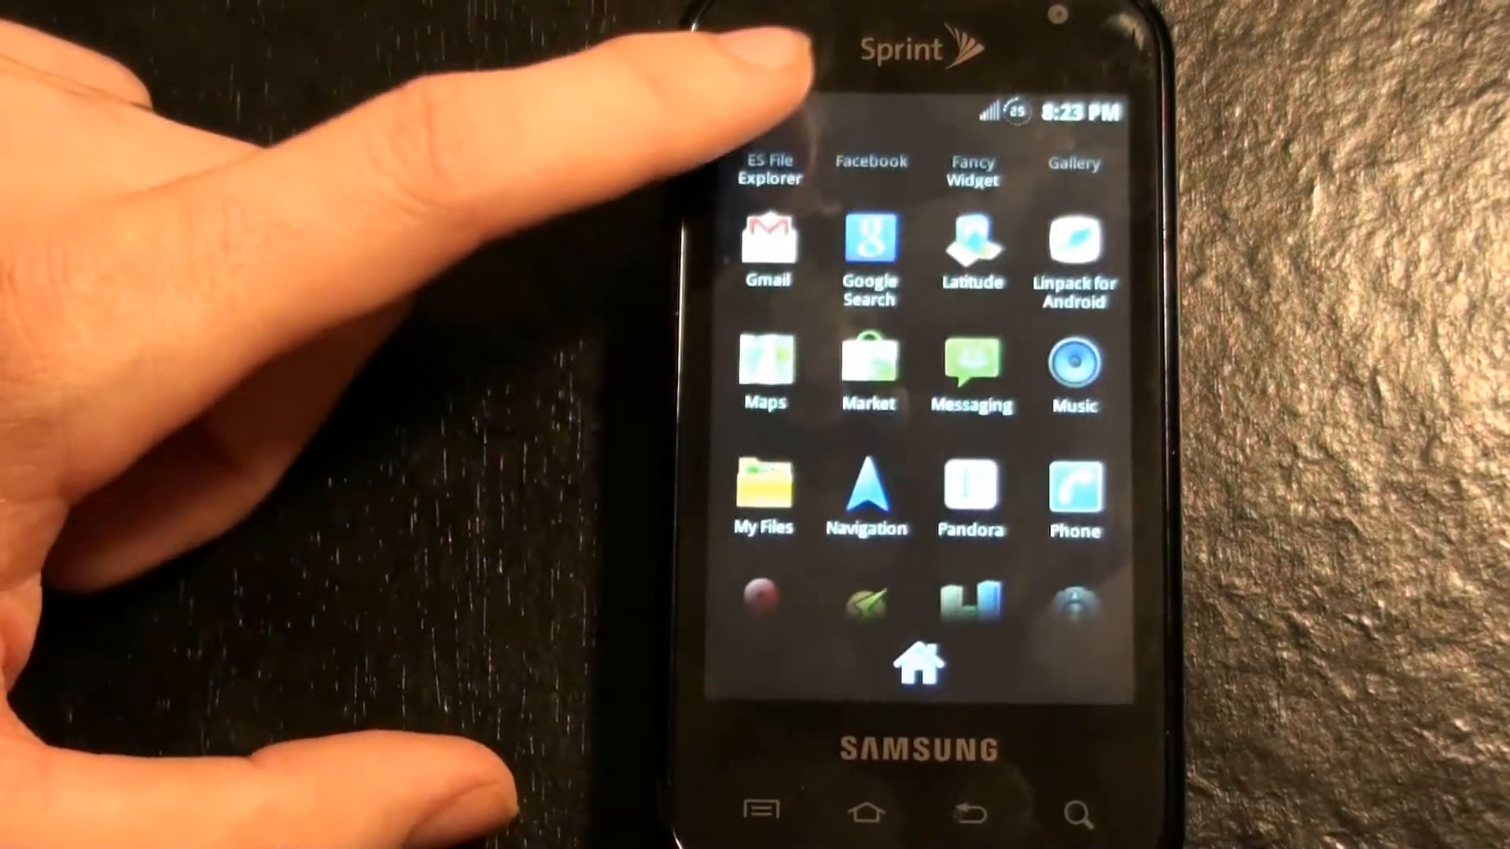
{"action": "scroll", "scroll_direction": "down", "scroll_amount": 3}
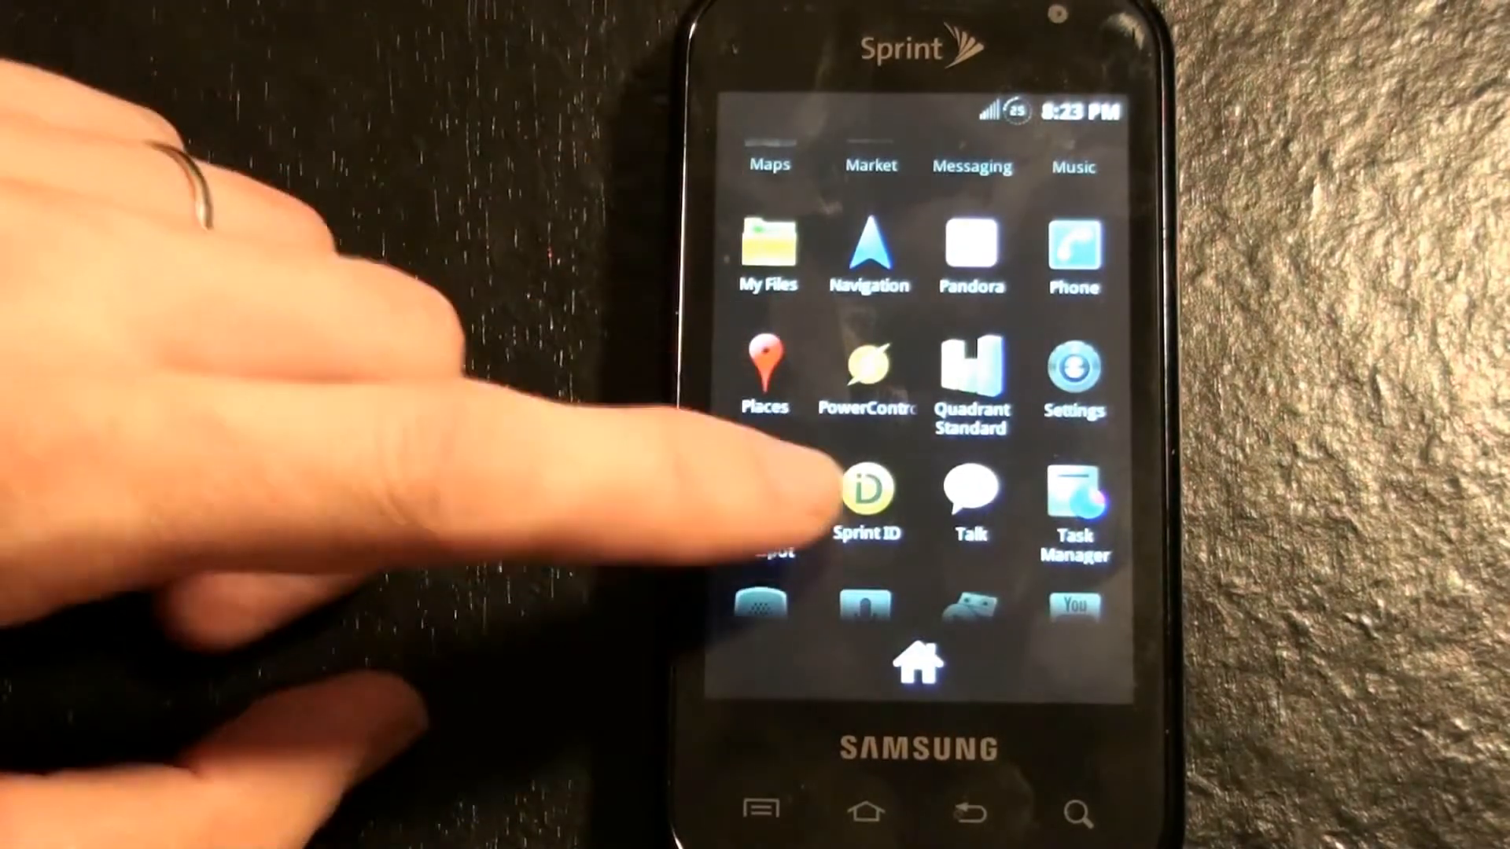
{"action": "scroll", "scroll_direction": "down", "scroll_amount": 3}
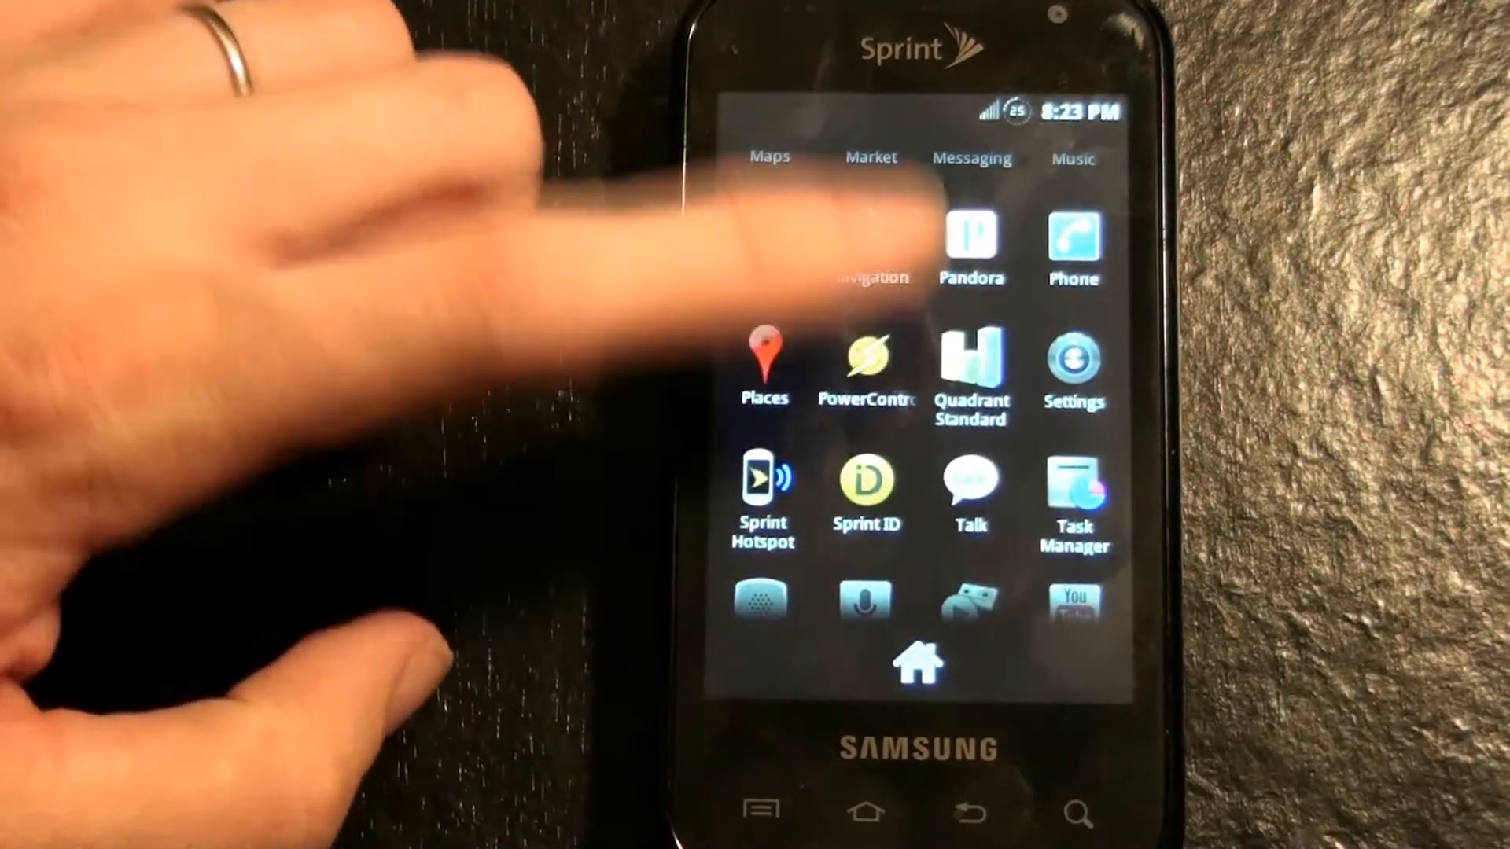
{"action": "left_click", "coordinate": [866, 370]}
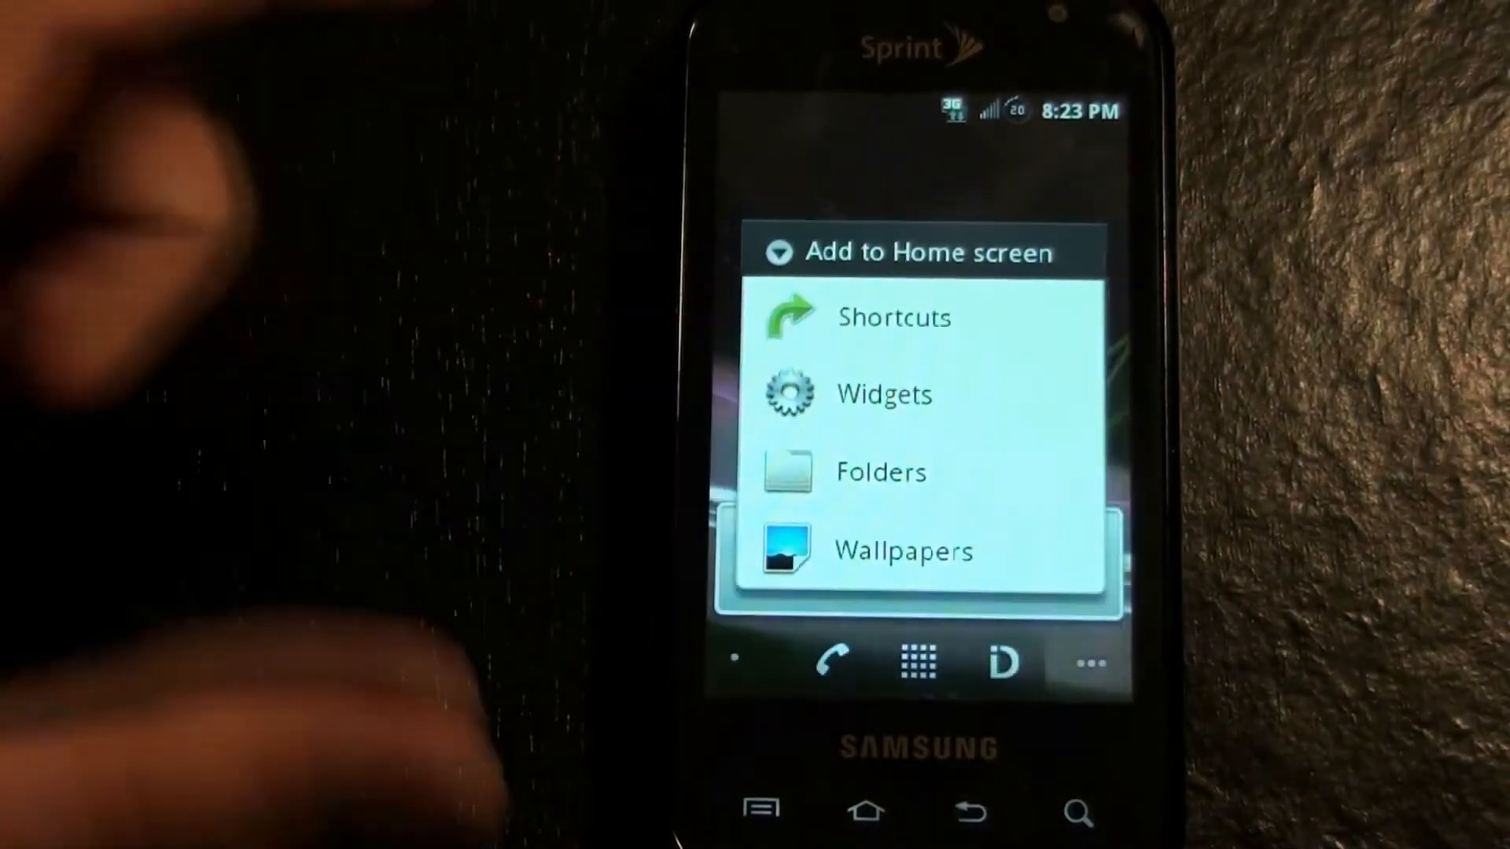
{"action": "left_click", "coordinate": [882, 395]}
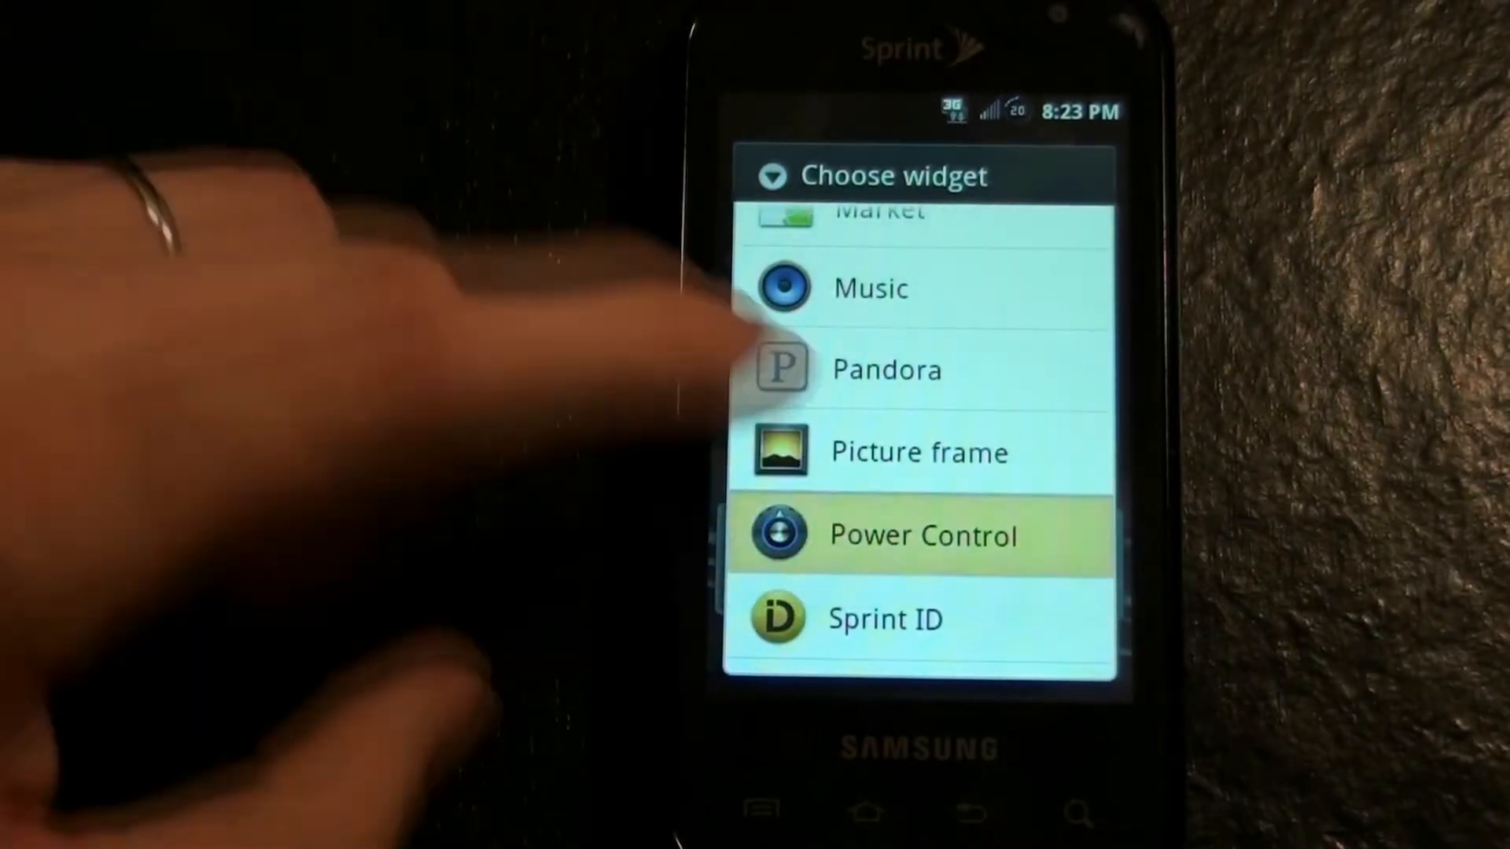
{"action": "left_click", "coordinate": [921, 536]}
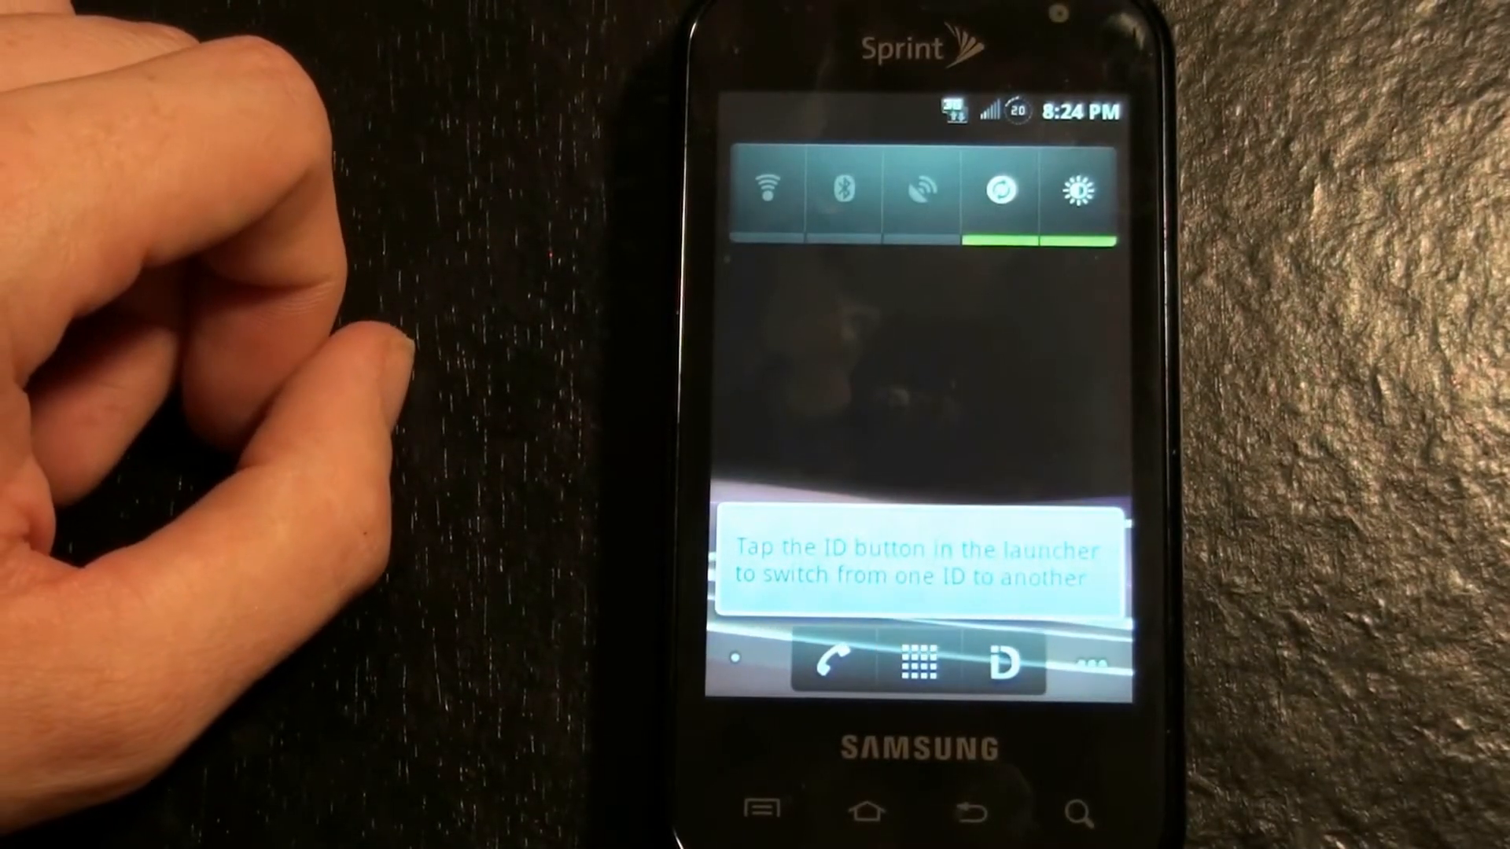
{"action": "left_click", "coordinate": [1002, 665]}
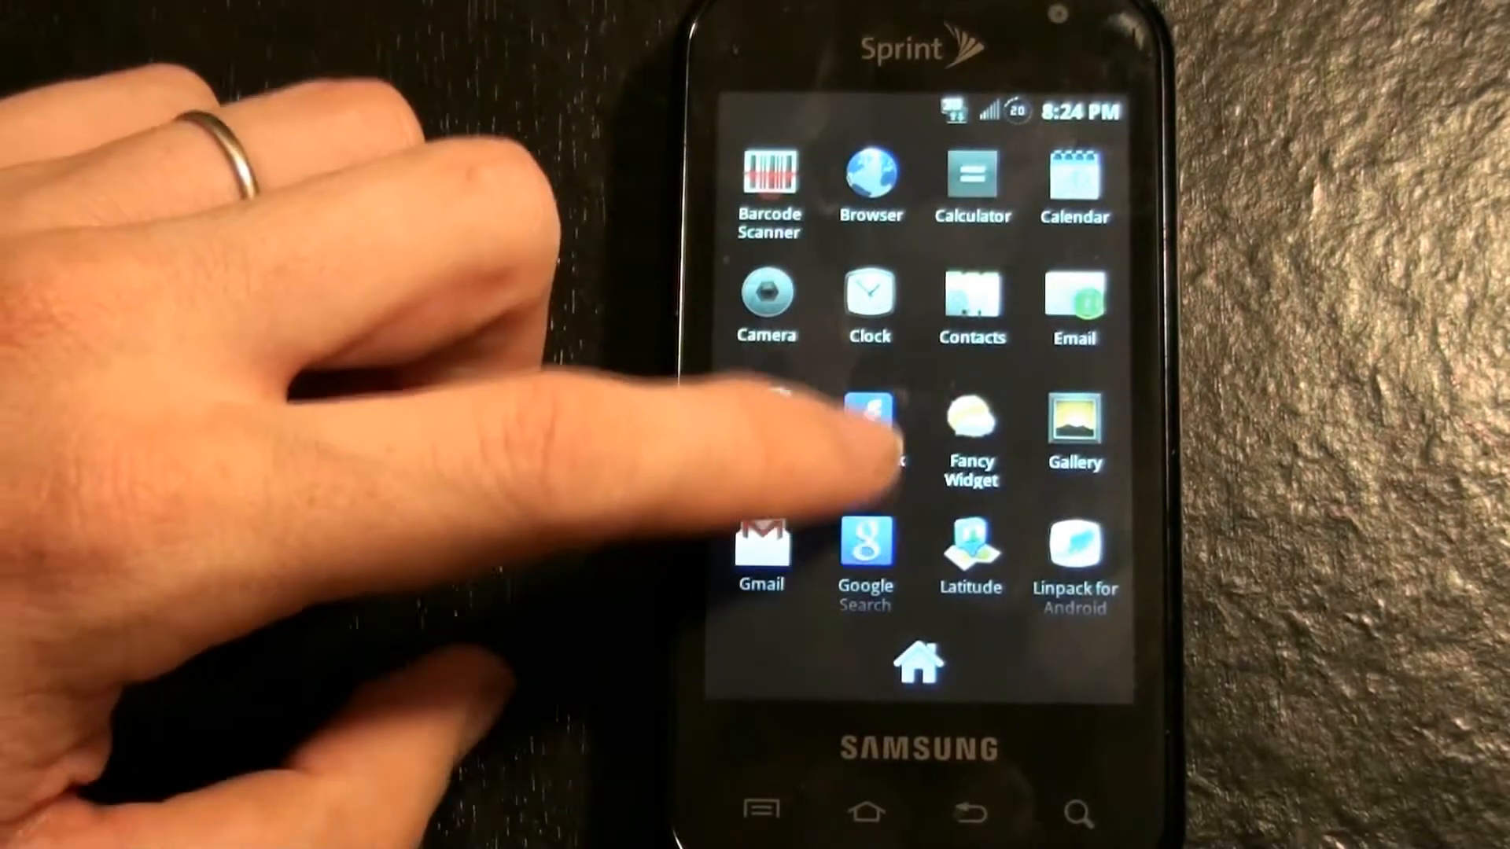
{"action": "scroll", "scroll_direction": "left", "scroll_amount": 3}
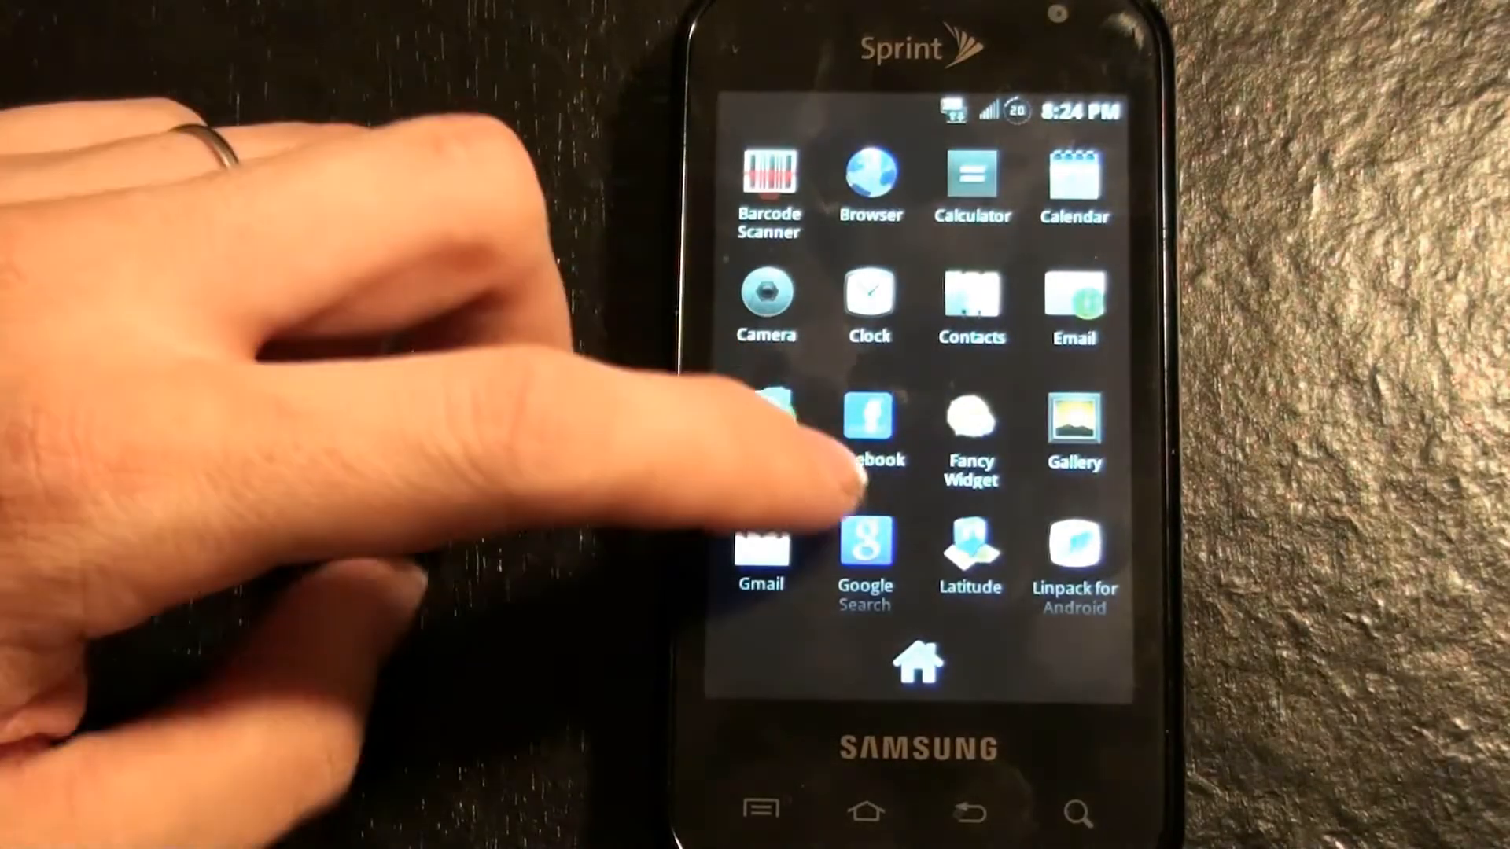
{"action": "scroll", "scroll_direction": "left", "scroll_amount": 3}
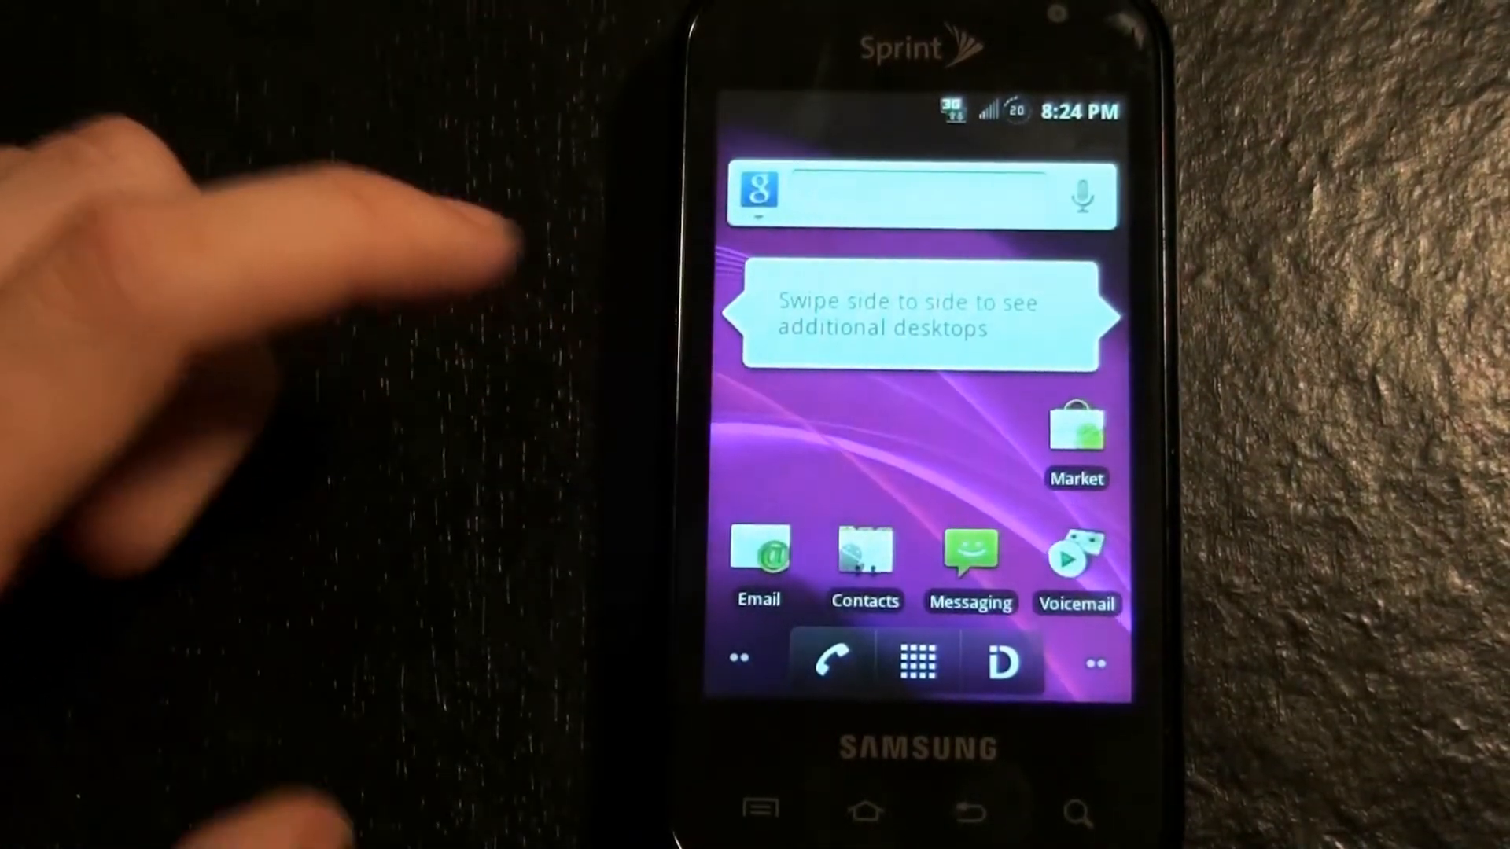
{"action": "left_click", "coordinate": [916, 661]}
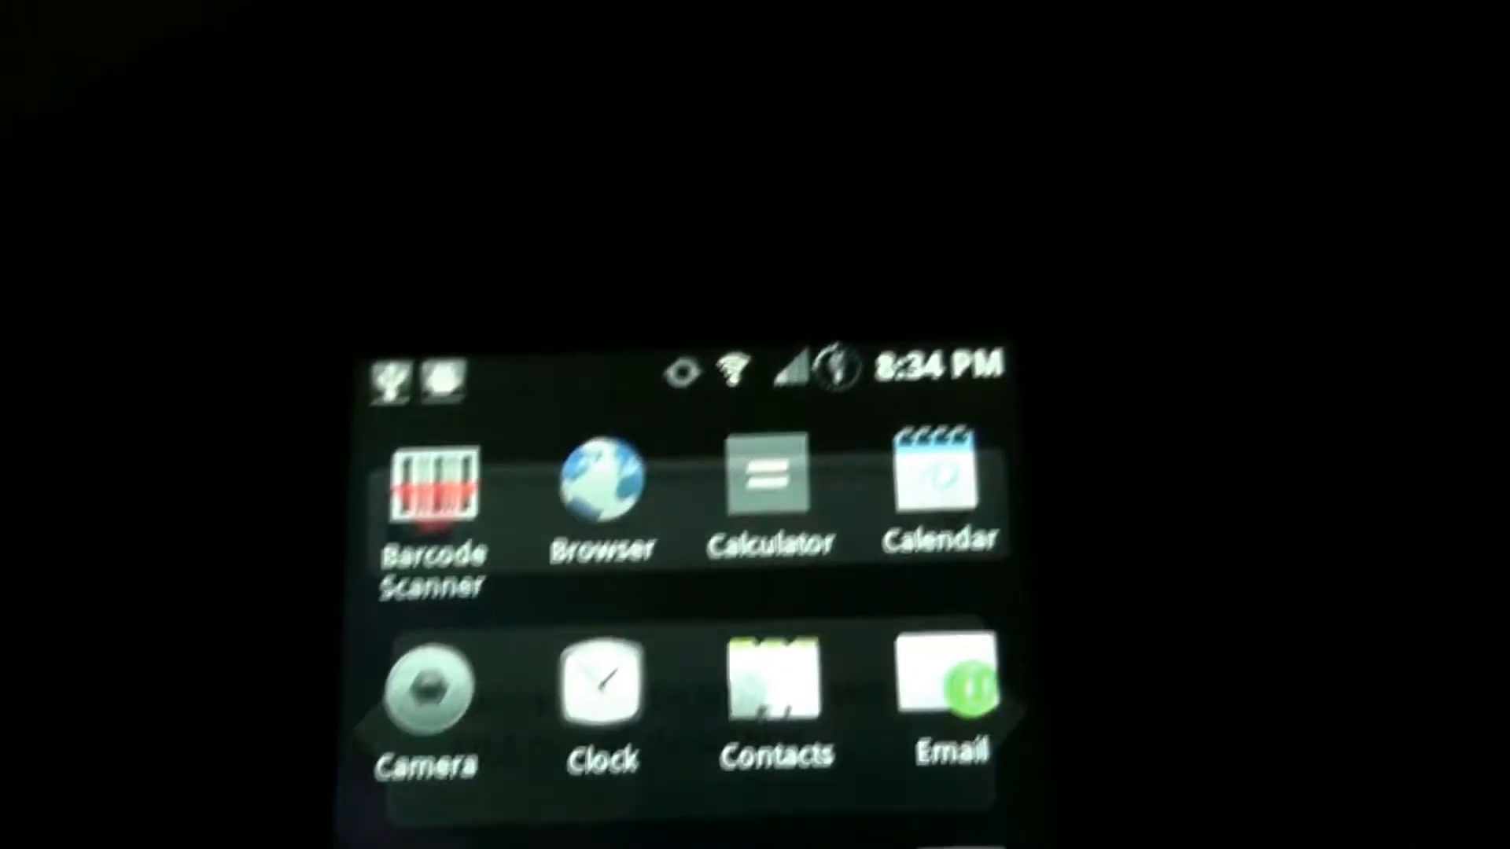
- Run Titanium Backup's batch restore of missing apps plus all system data
{"action": "scroll", "scroll_direction": "down", "scroll_amount": 3}
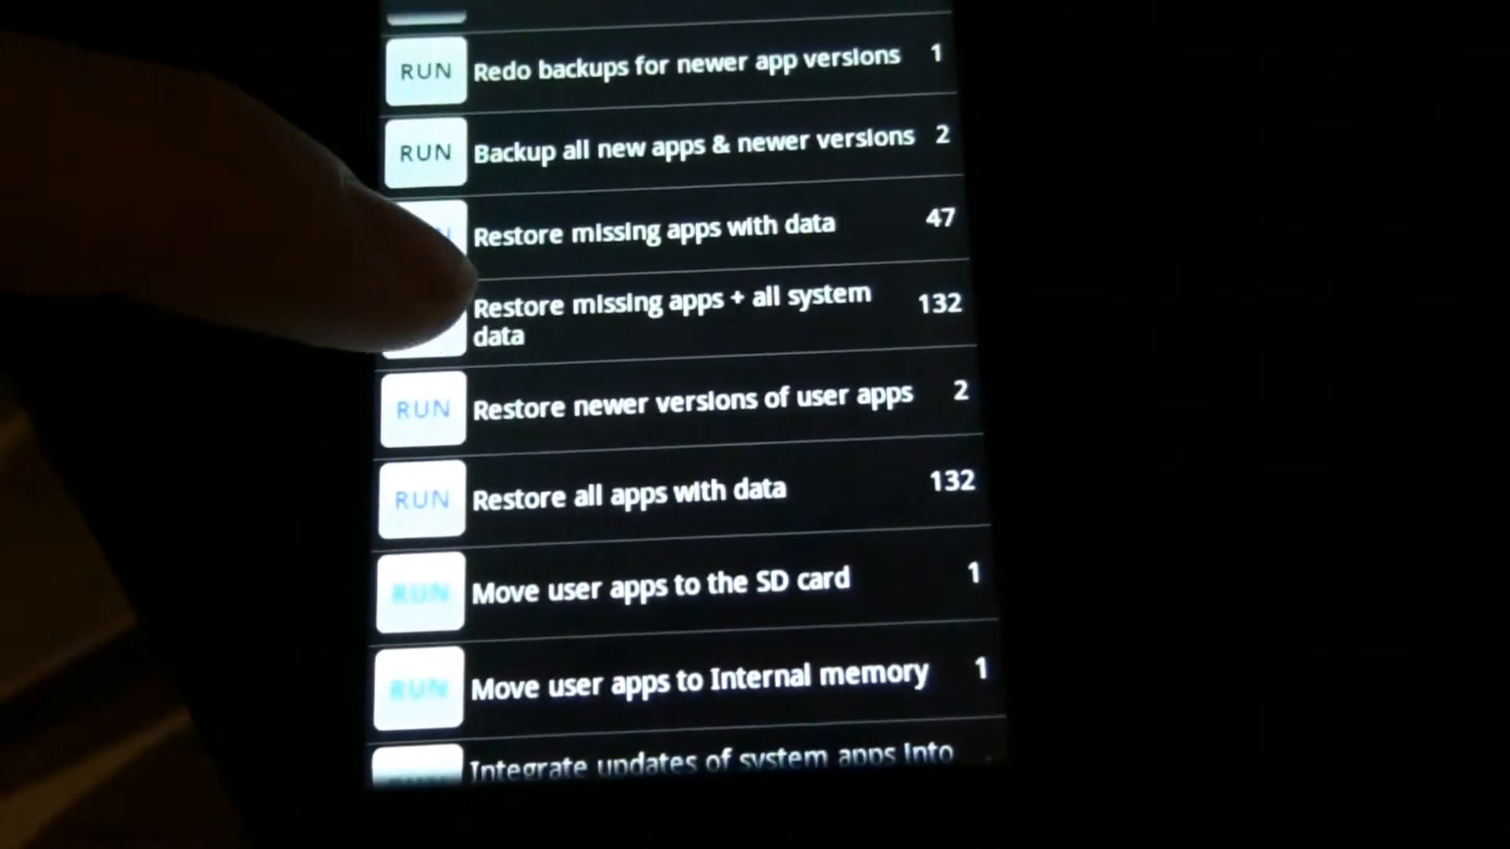
{"action": "left_click", "coordinate": [674, 316]}
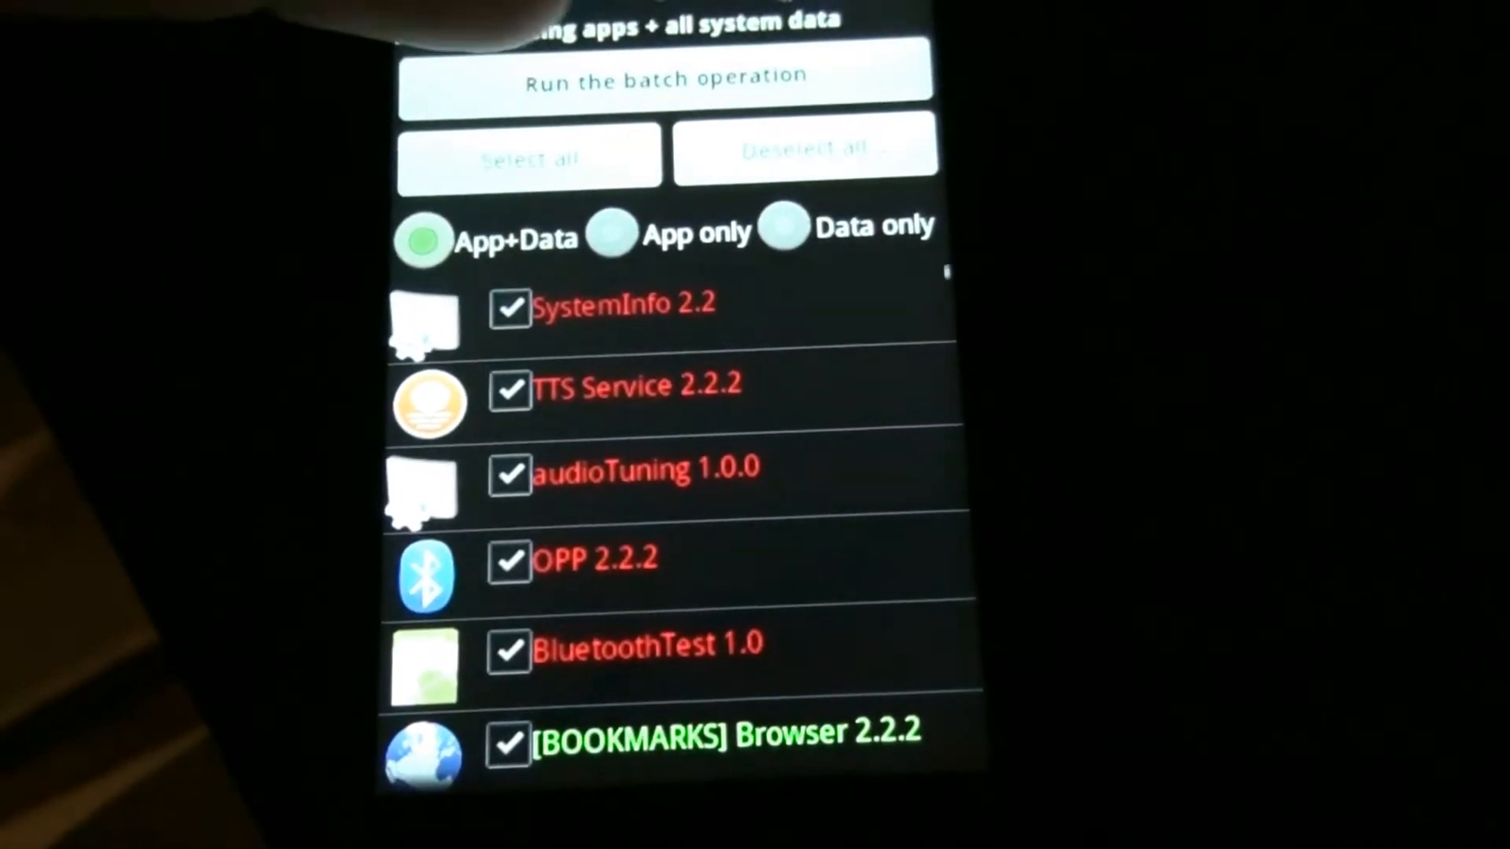
{"action": "key", "text": "BACK"}
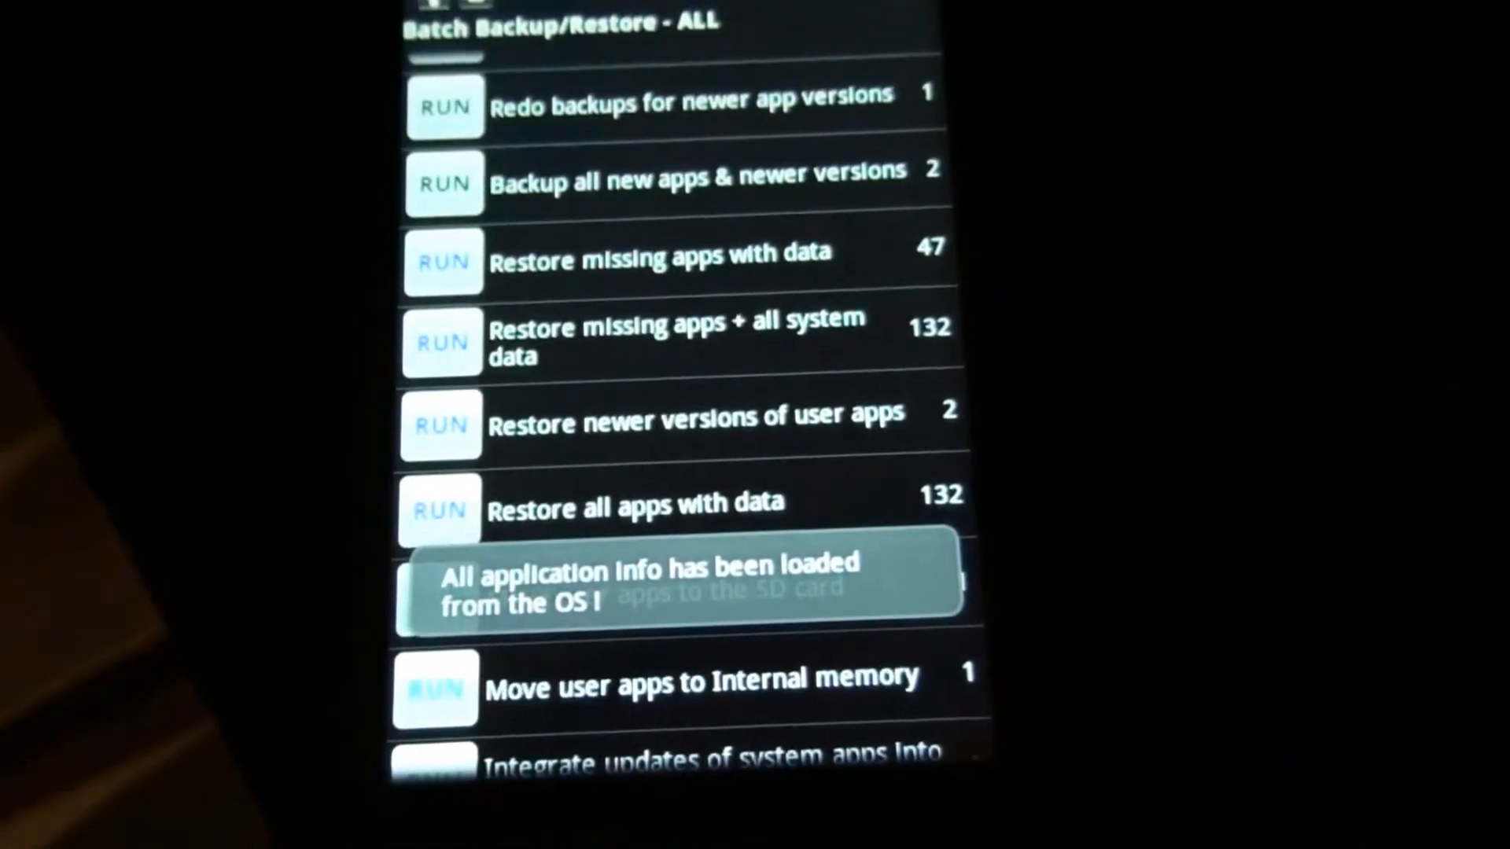
{"action": "left_click", "coordinate": [440, 509]}
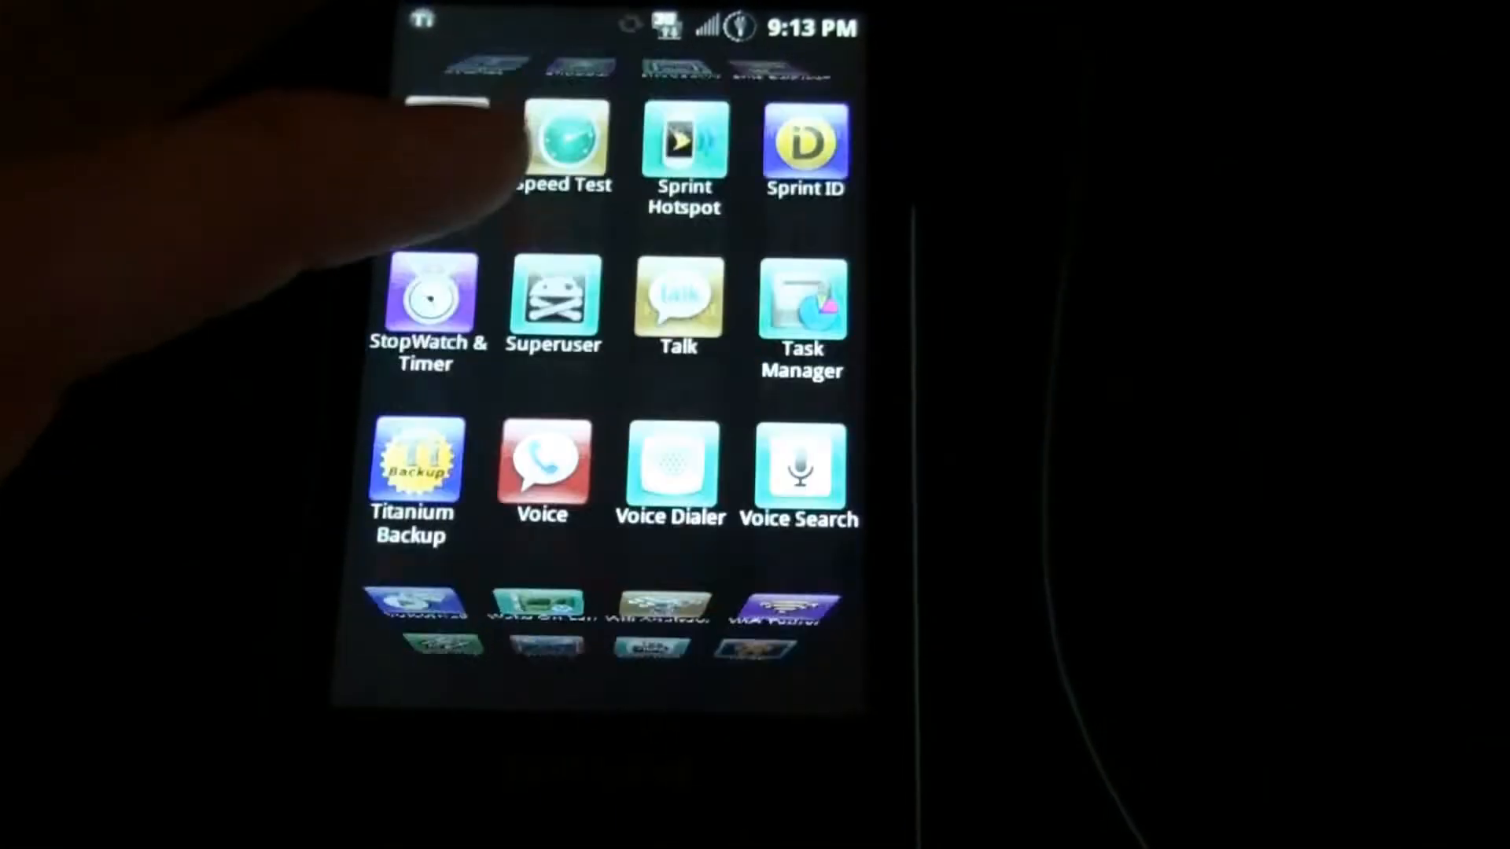
- Show AppAware's details under Applications: 724KB total storage, 80KB data
{"action": "scroll", "scroll_direction": "down", "scroll_amount": 3}
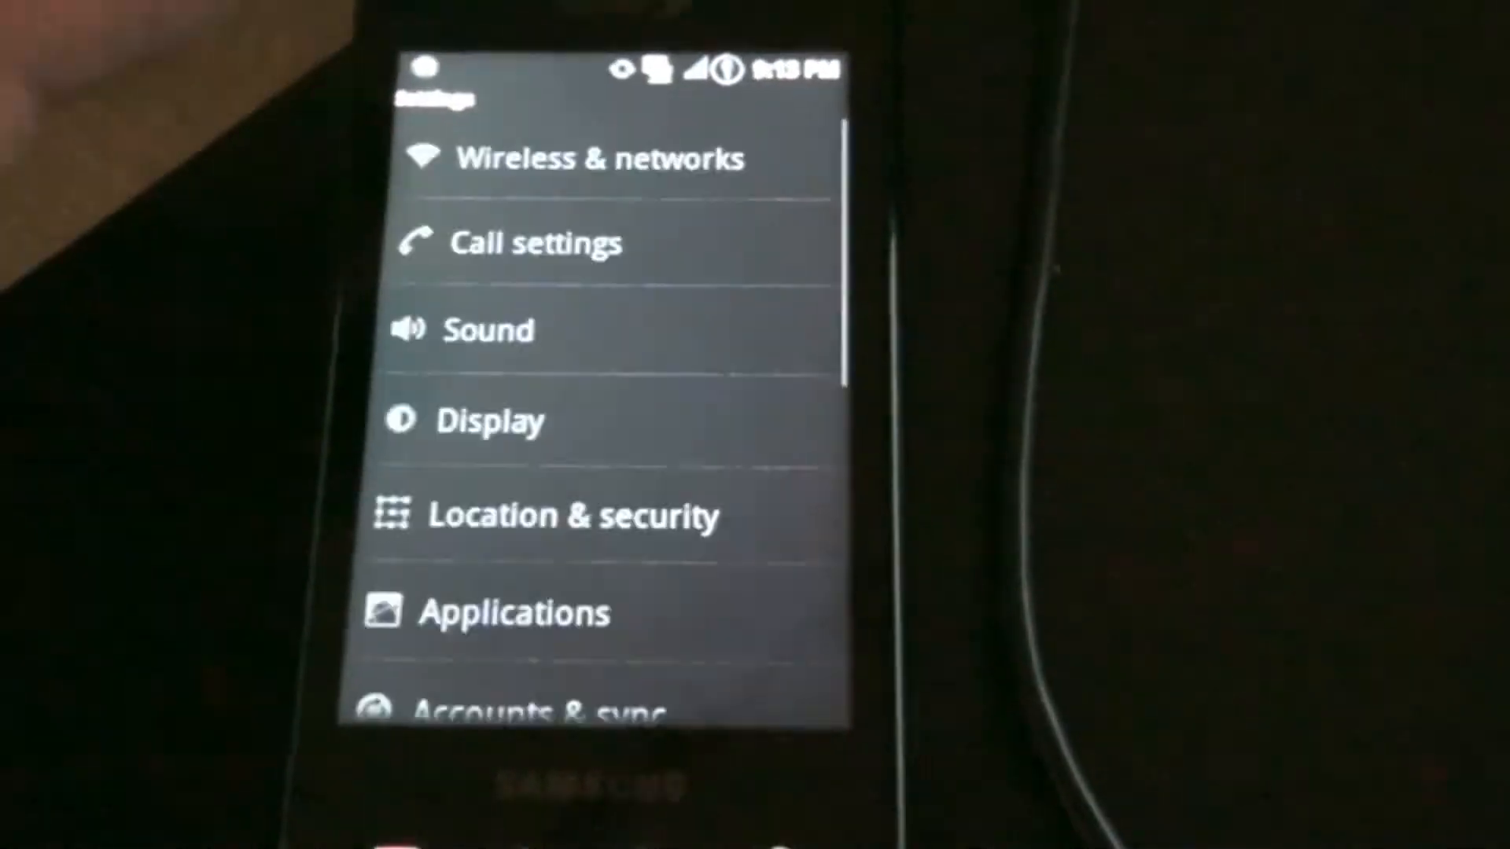
{"action": "left_click", "coordinate": [515, 613]}
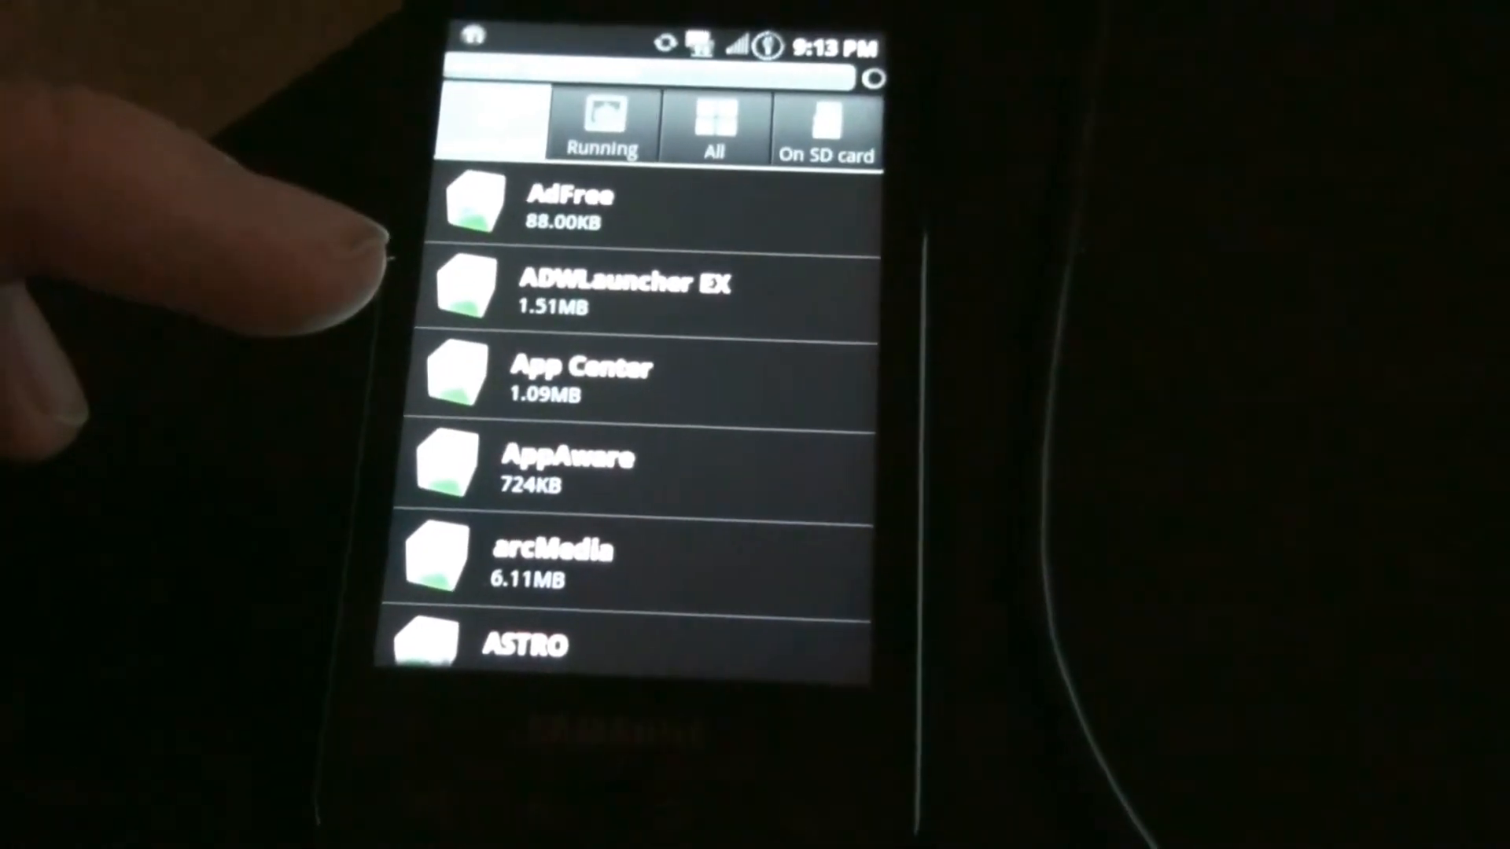
{"action": "left_click", "coordinate": [567, 458]}
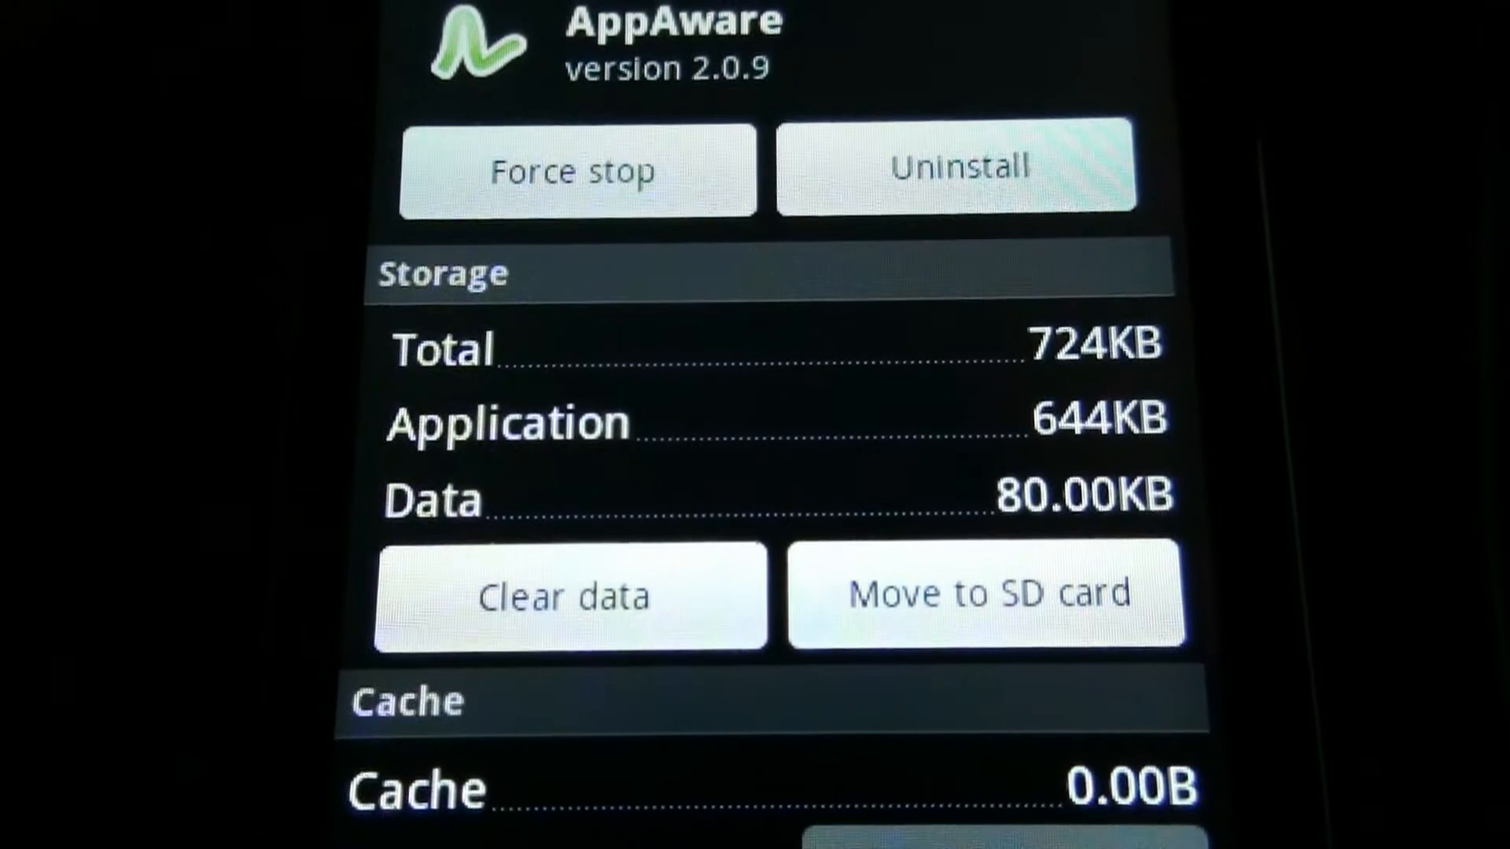
{"action": "scroll", "scroll_direction": "down", "scroll_amount": 3}
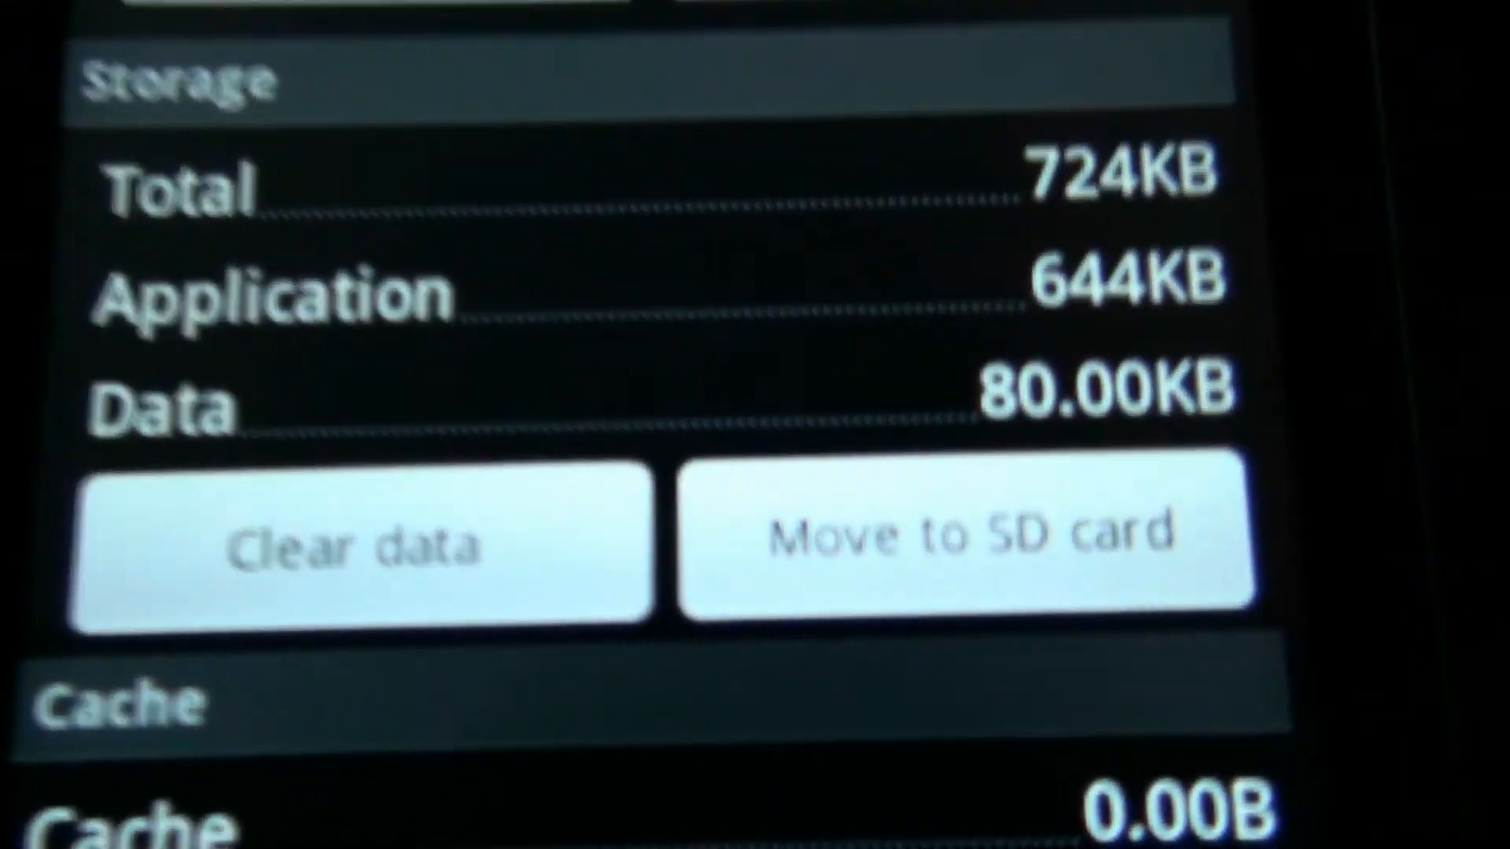